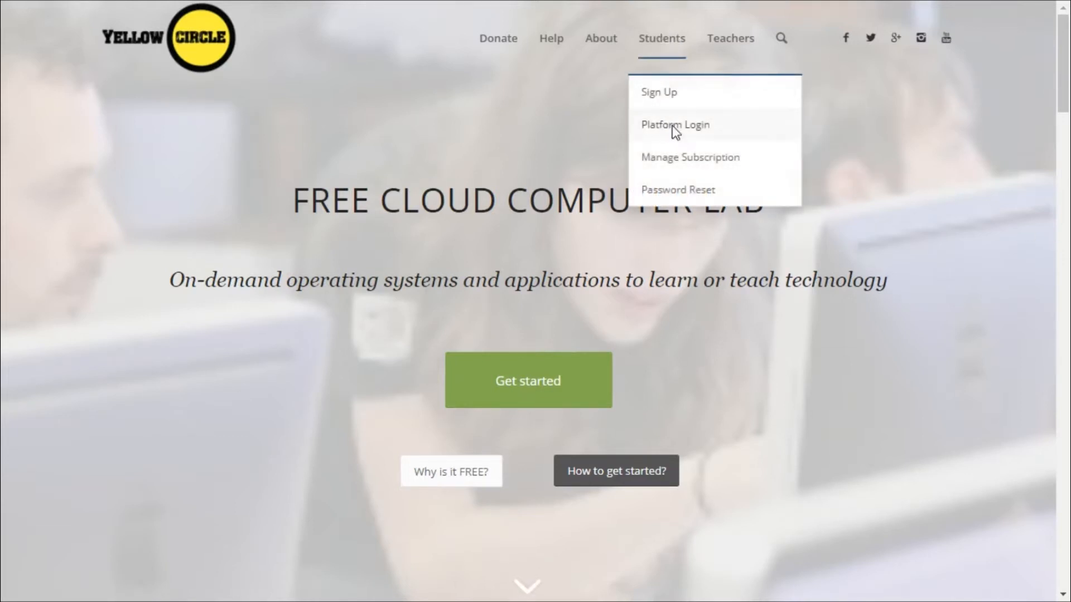
# - Sign in to the learning platform from Students > Platform Login
pyautogui.click(675, 124)
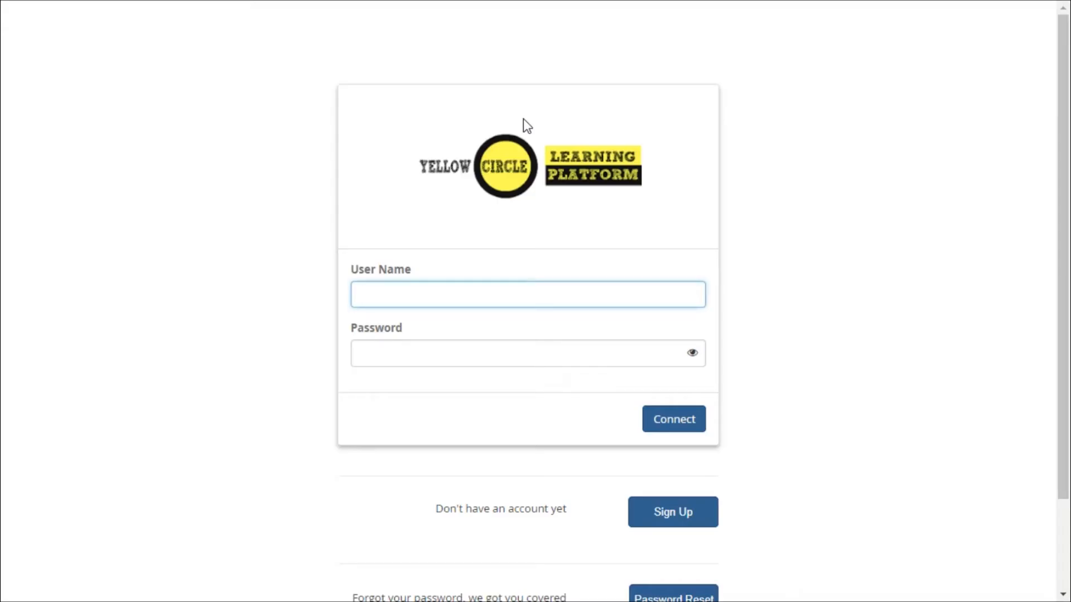
pyautogui.click(673, 418)
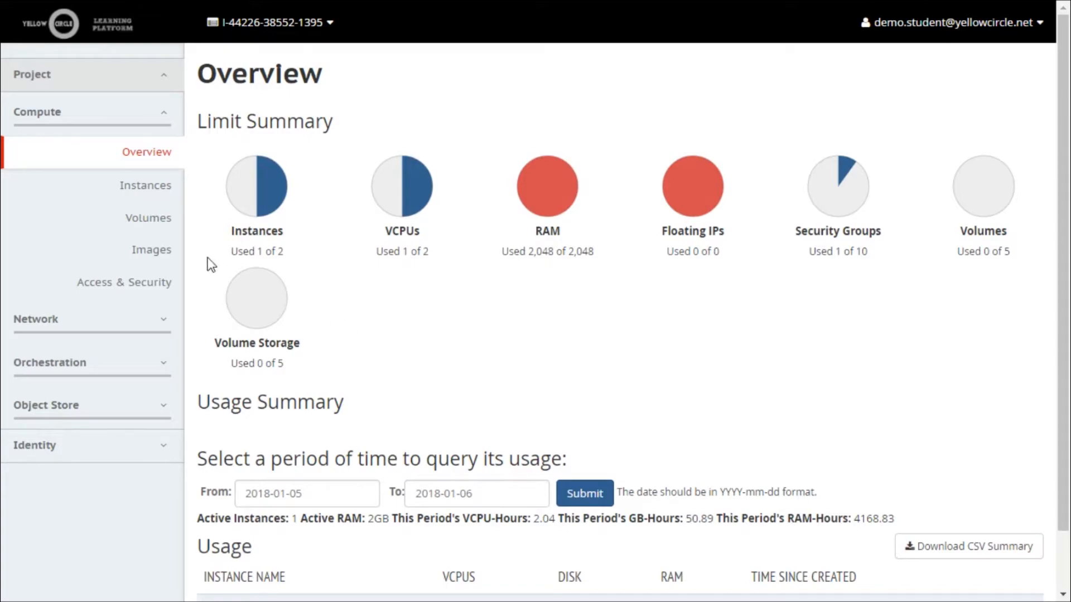
# - Browse Compute > Images to the second page, which lists windows-server-2012-r2-std
pyautogui.click(151, 249)
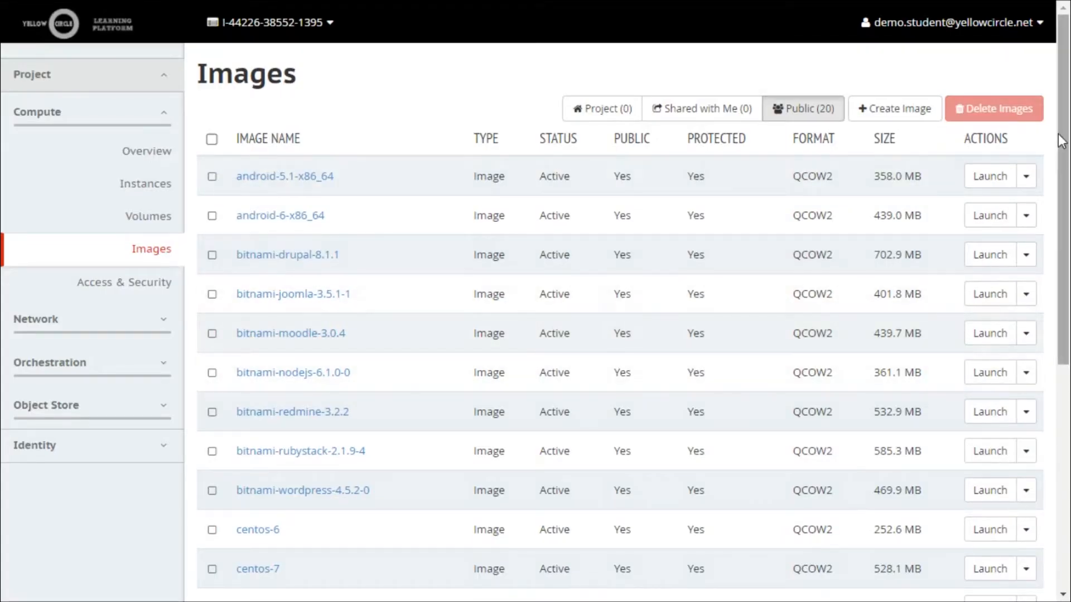
pyautogui.scroll(-3)
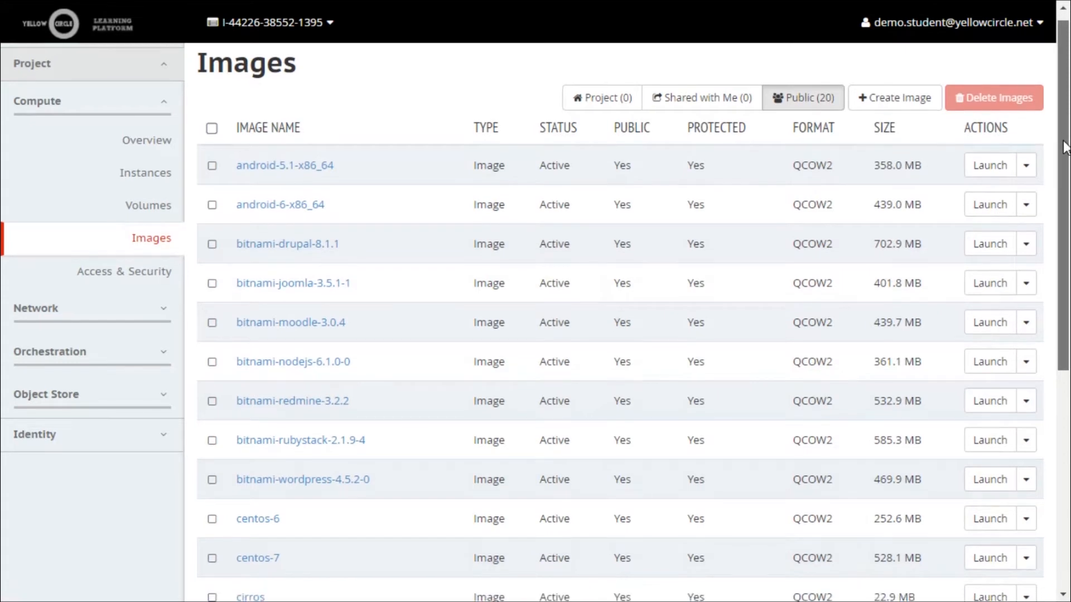
pyautogui.scroll(-3)
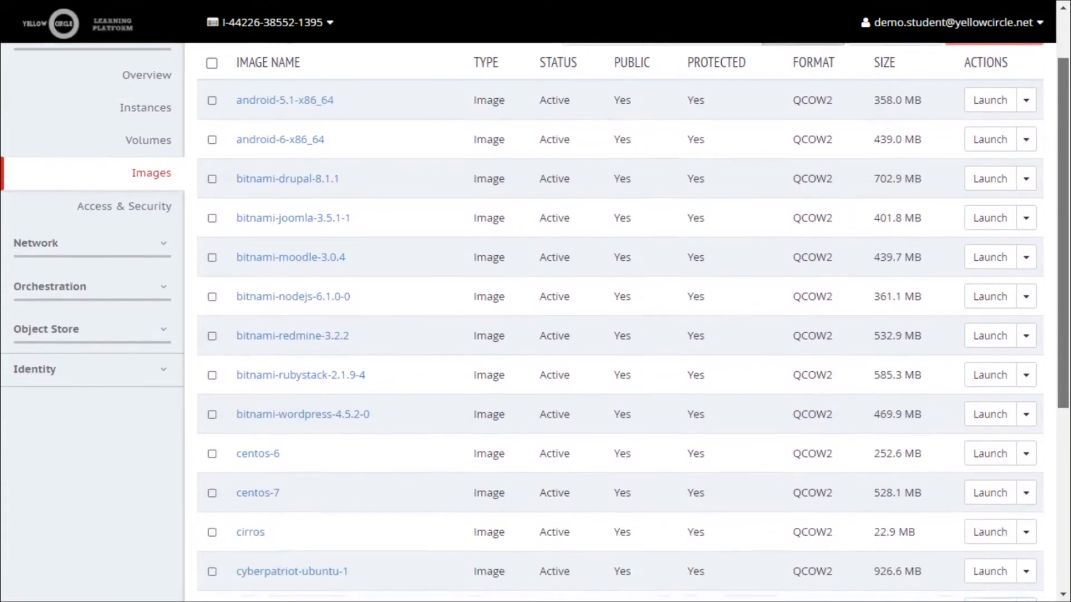
pyautogui.scroll(-3)
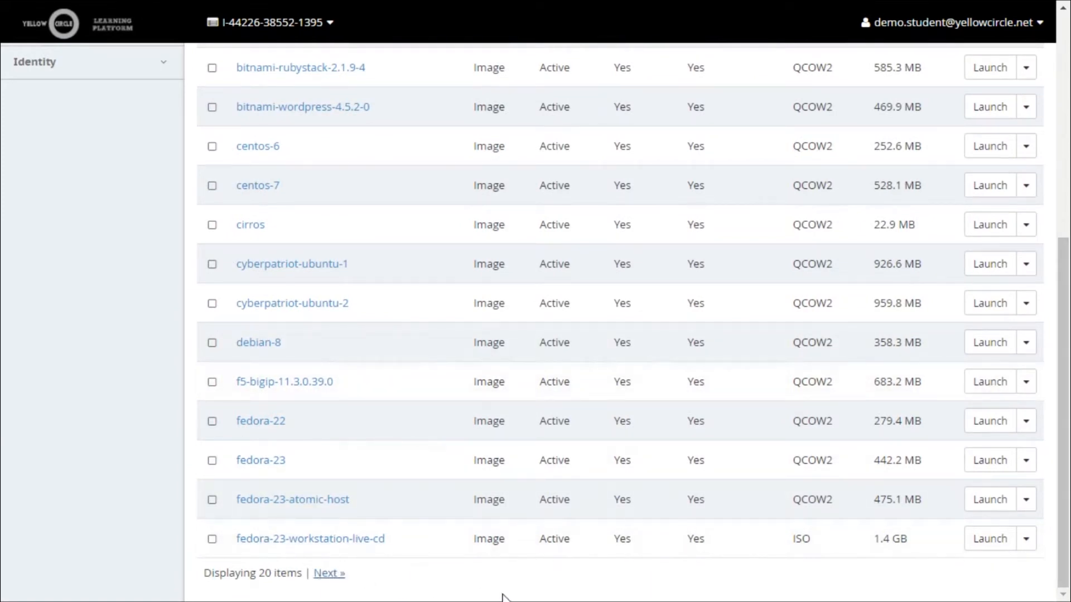
pyautogui.click(328, 573)
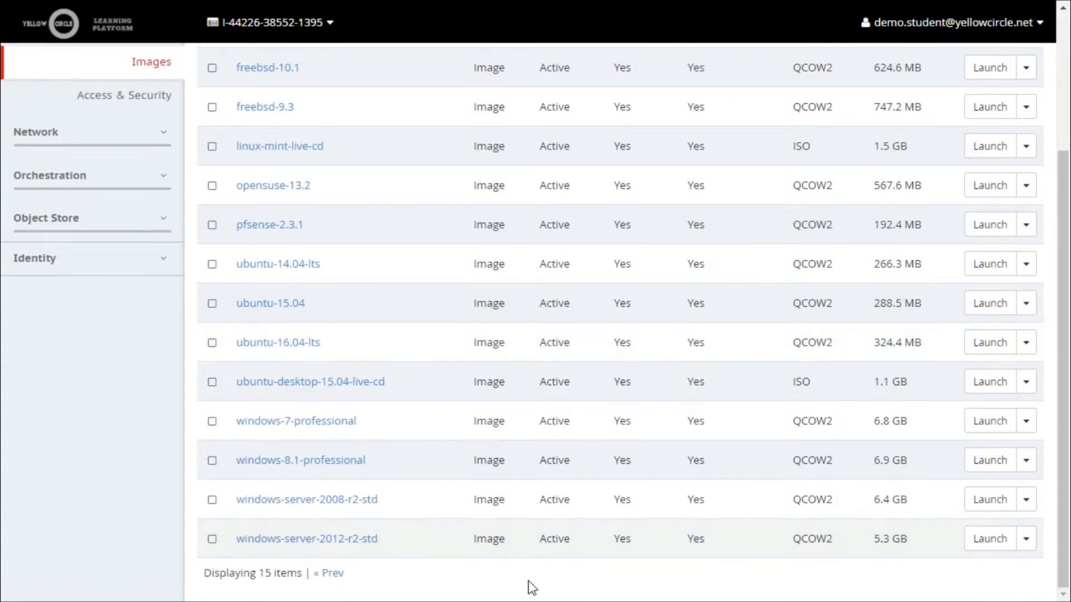
pyautogui.moveTo(989, 539)
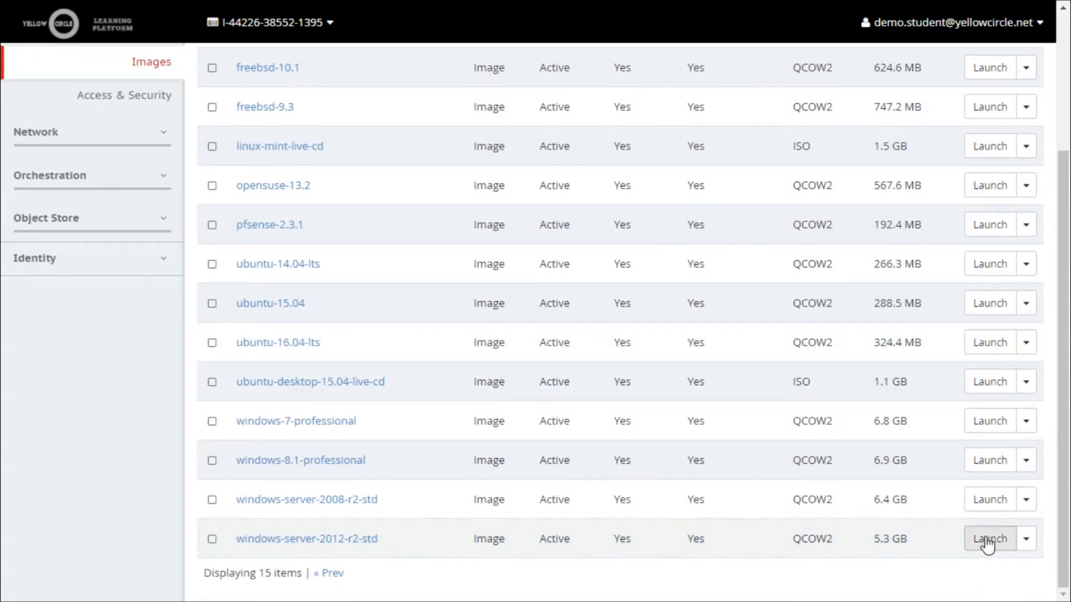
# - Launch an instance named 'win' from windows-server-2012-r2-std with a chosen flavor
pyautogui.click(989, 540)
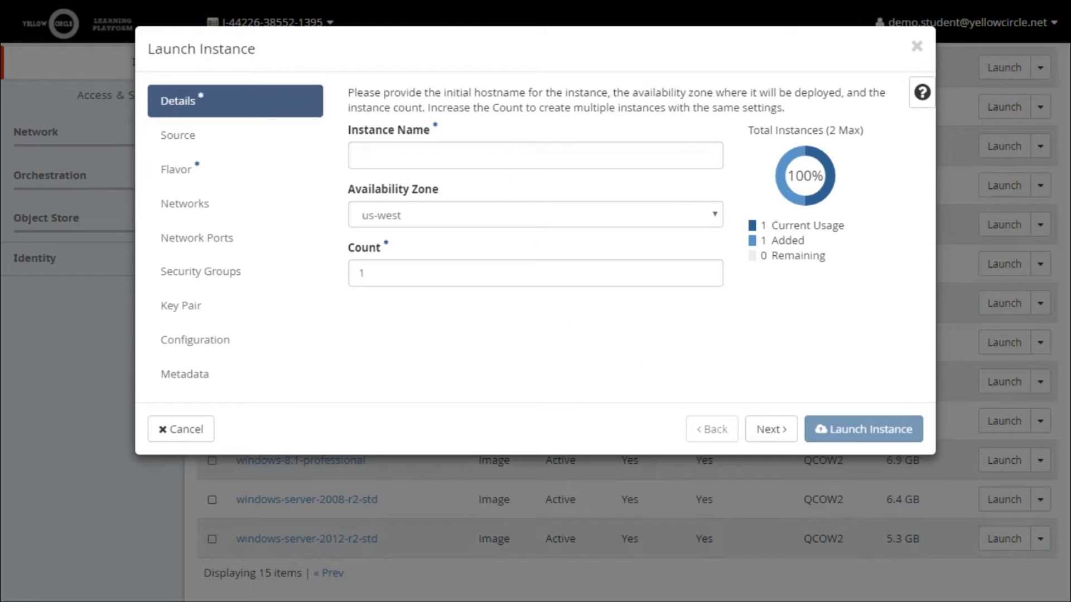
pyautogui.write('windows')
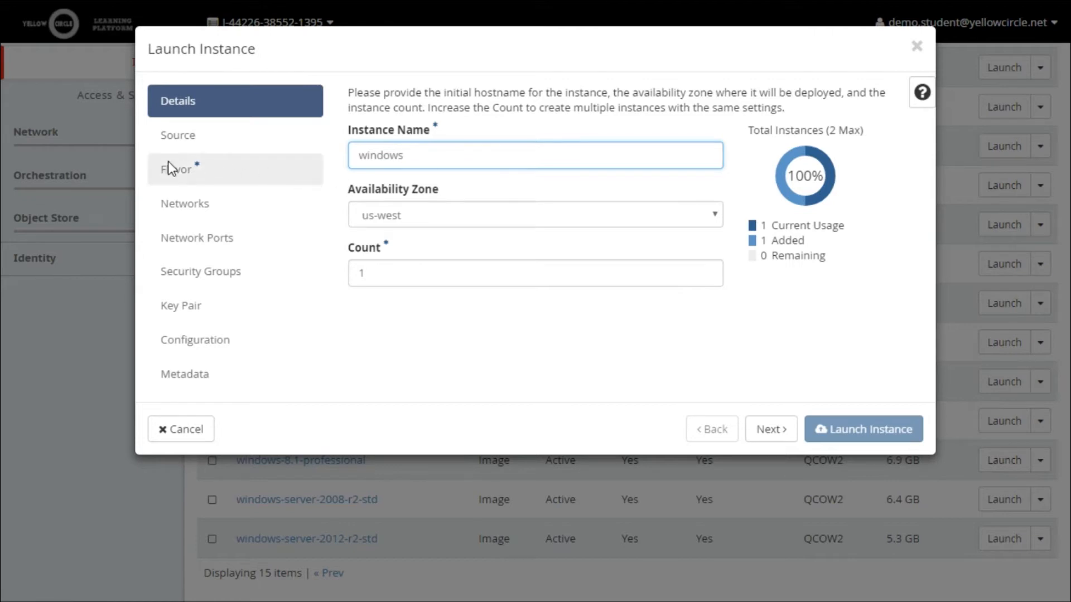
pyautogui.click(175, 169)
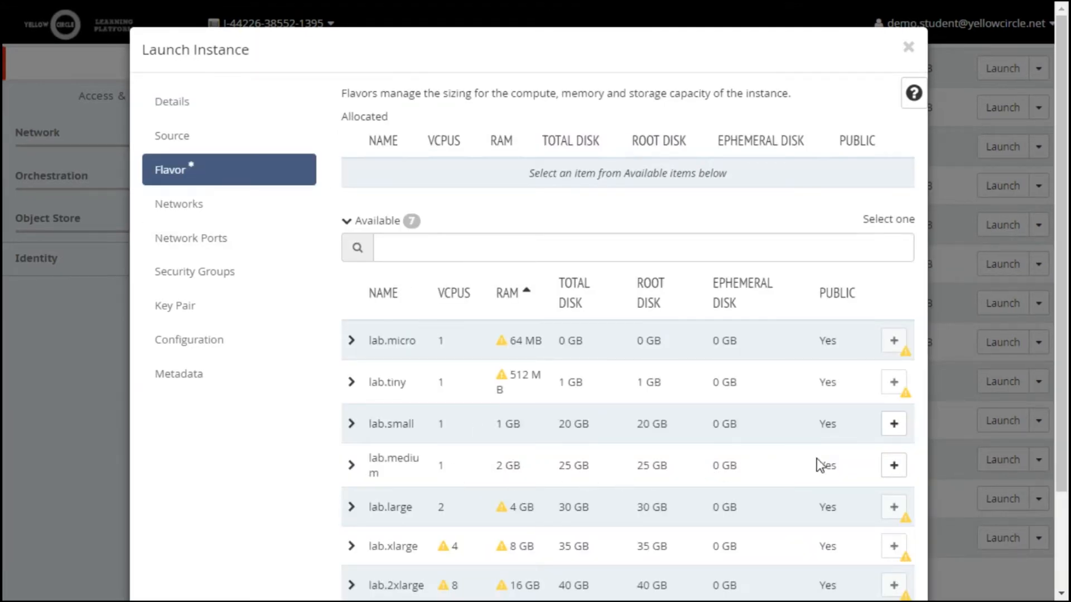
pyautogui.click(893, 465)
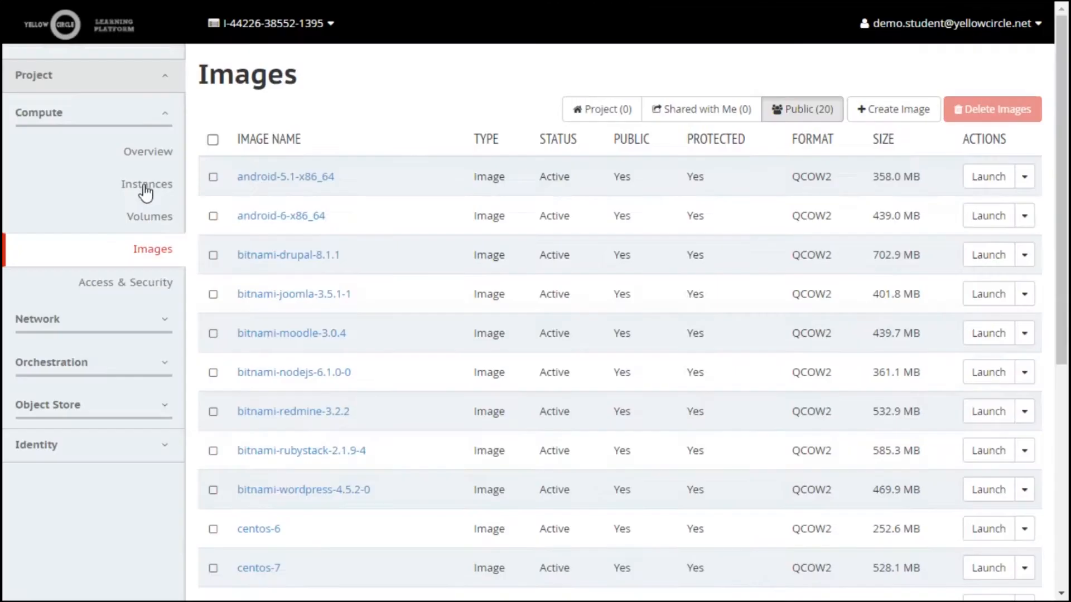
# - Open the windows instance's console from the instances list
pyautogui.click(146, 185)
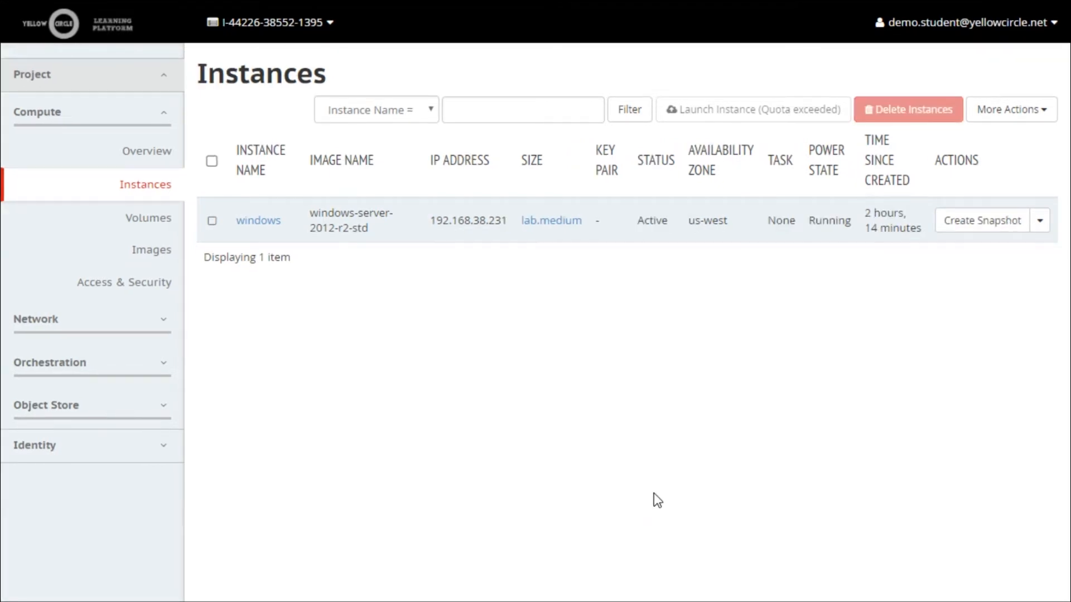
pyautogui.moveTo(665, 509)
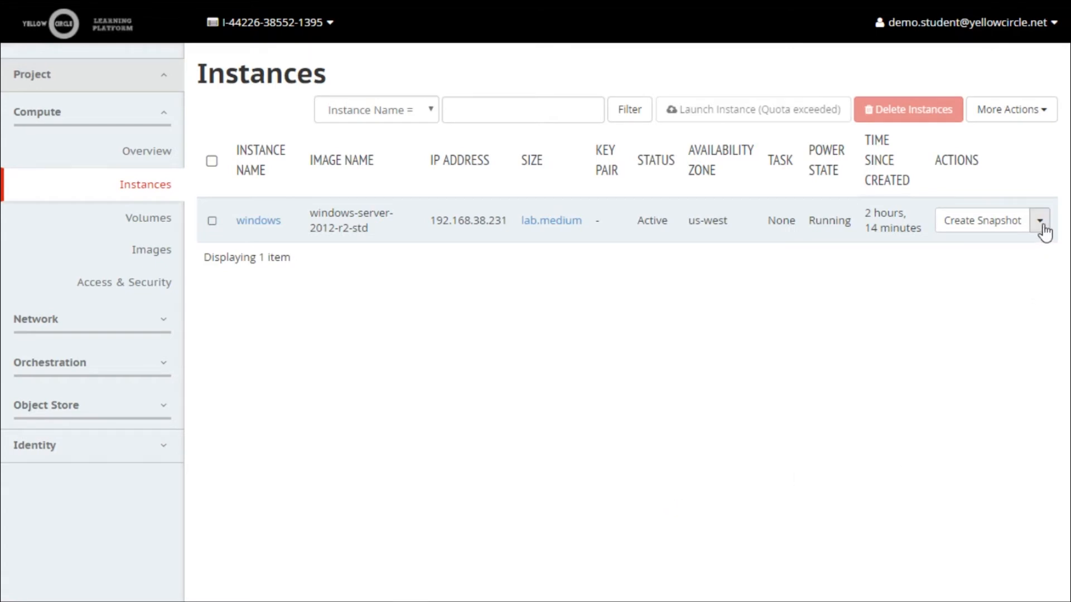
pyautogui.click(1039, 220)
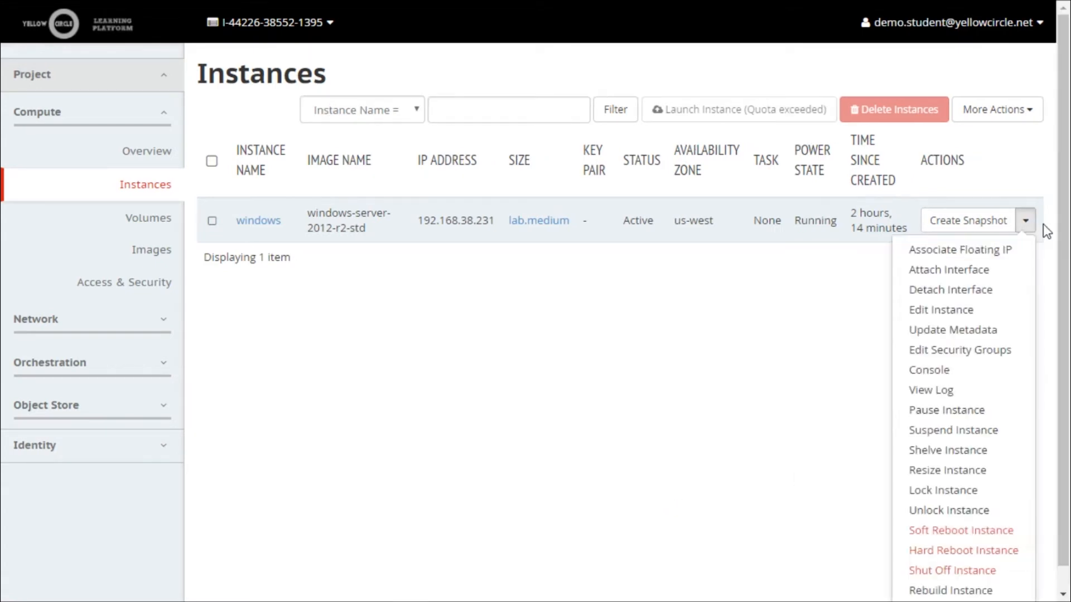
pyautogui.moveTo(934, 374)
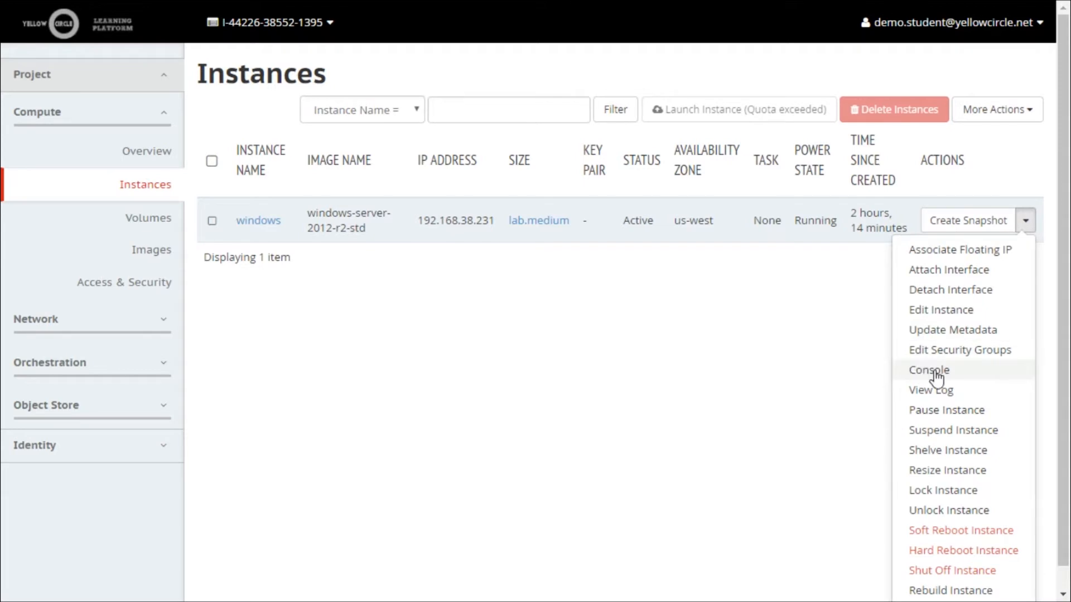
pyautogui.click(928, 369)
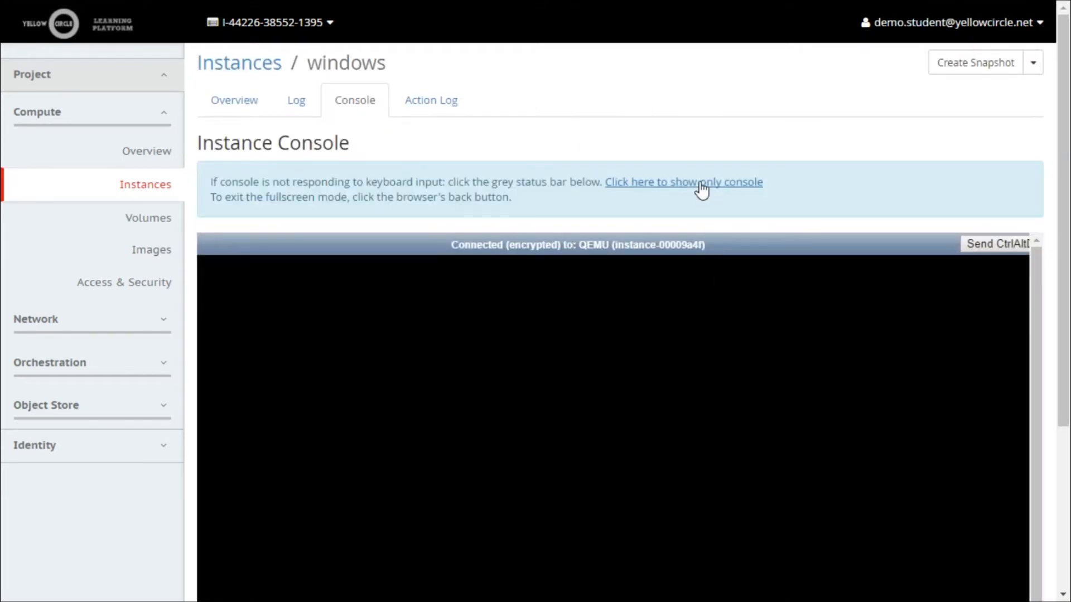
# - Show only the console and accept the default US region, language and keyboard
pyautogui.click(684, 182)
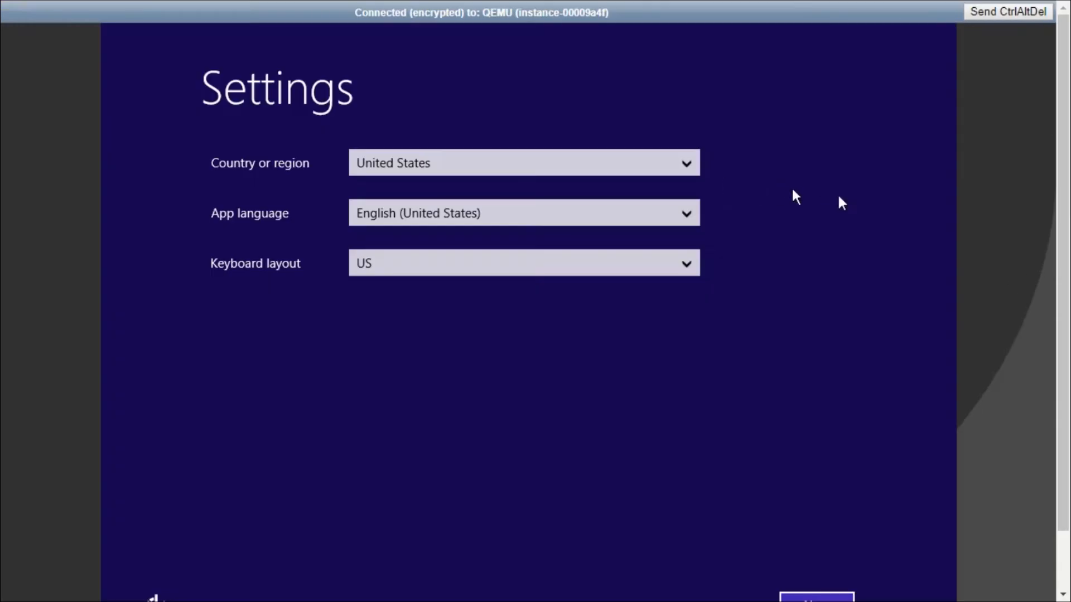
pyautogui.moveTo(947, 221)
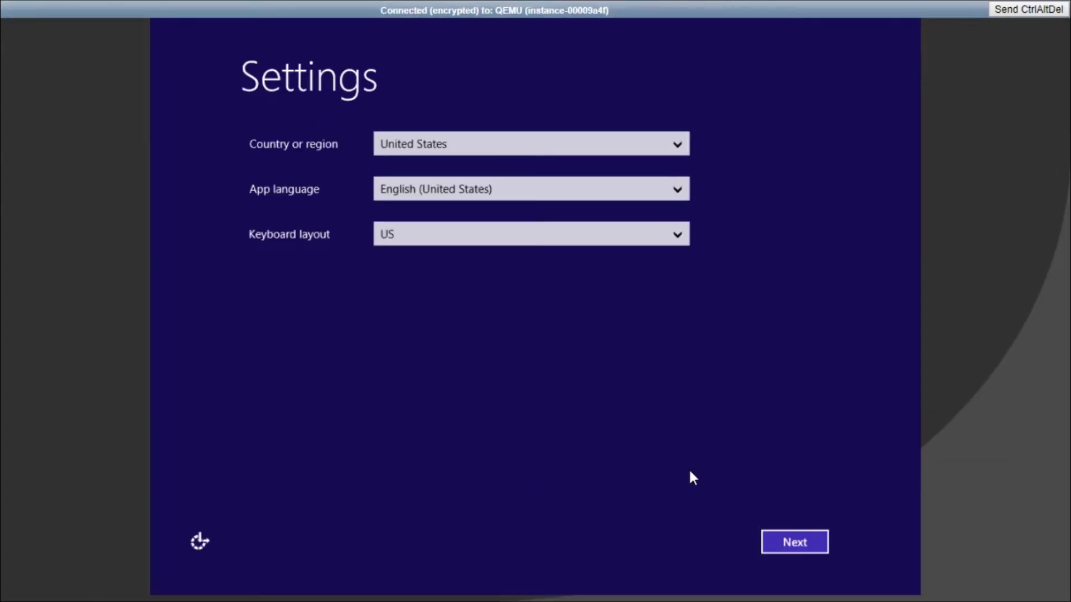
pyautogui.moveTo(506, 155)
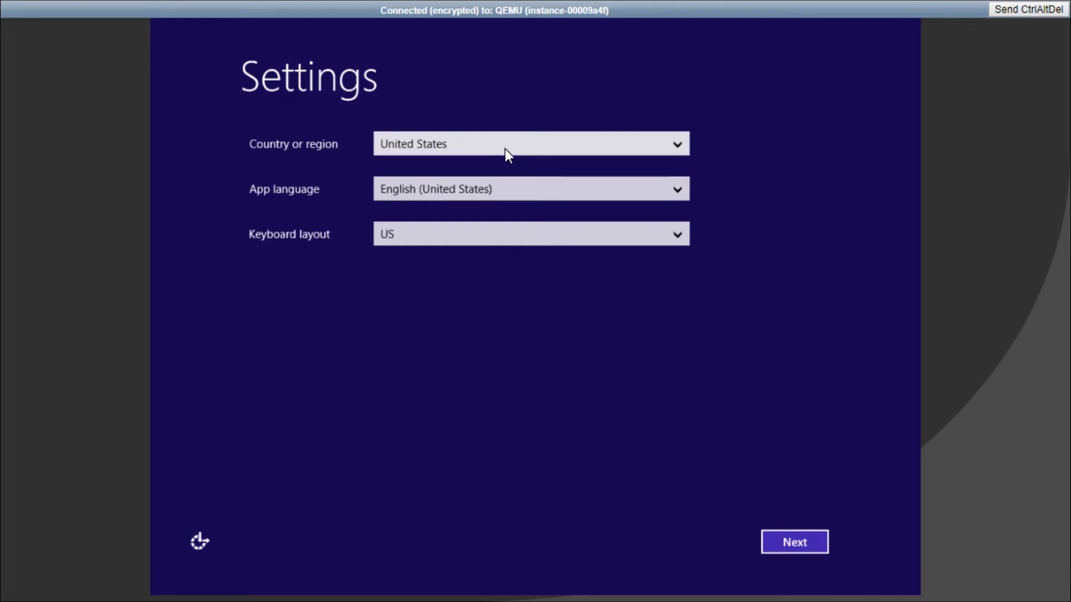
pyautogui.moveTo(533, 201)
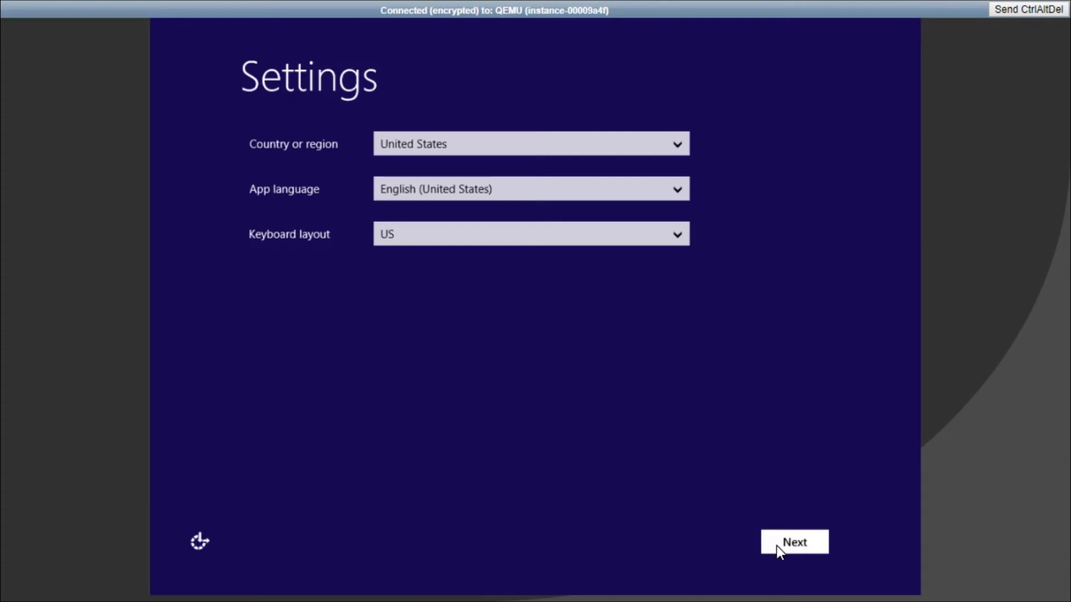
pyautogui.click(794, 542)
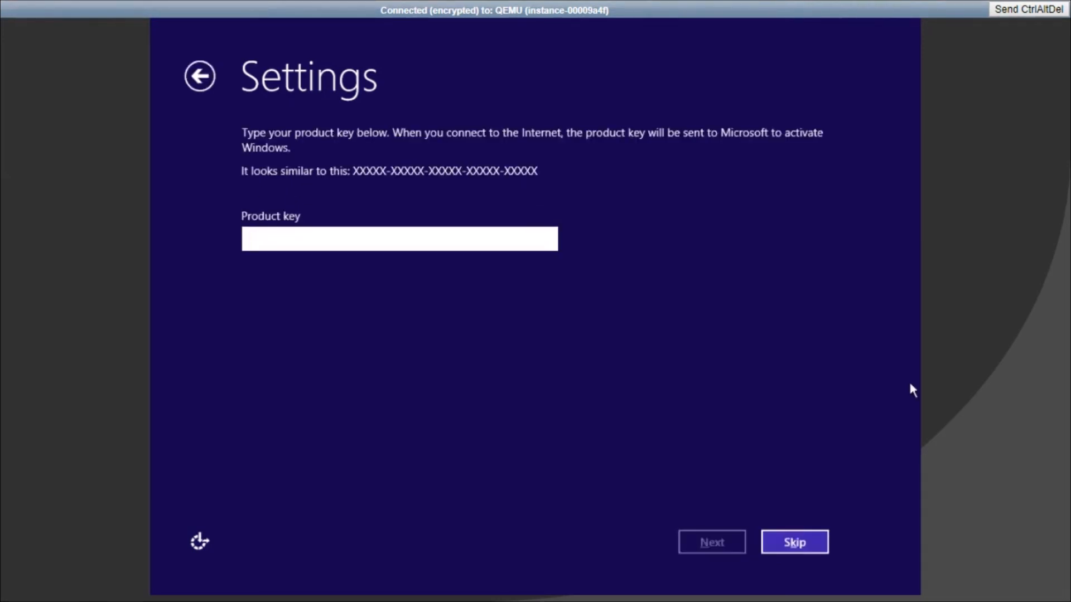
pyautogui.moveTo(964, 386)
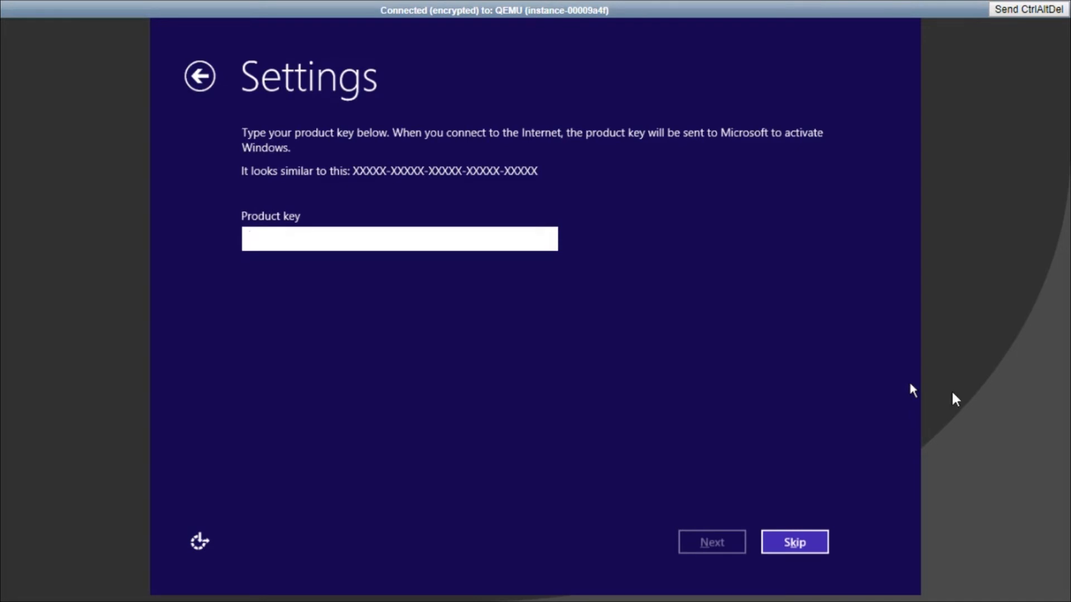
# - Skip the Windows product key to reach the license terms
pyautogui.click(399, 239)
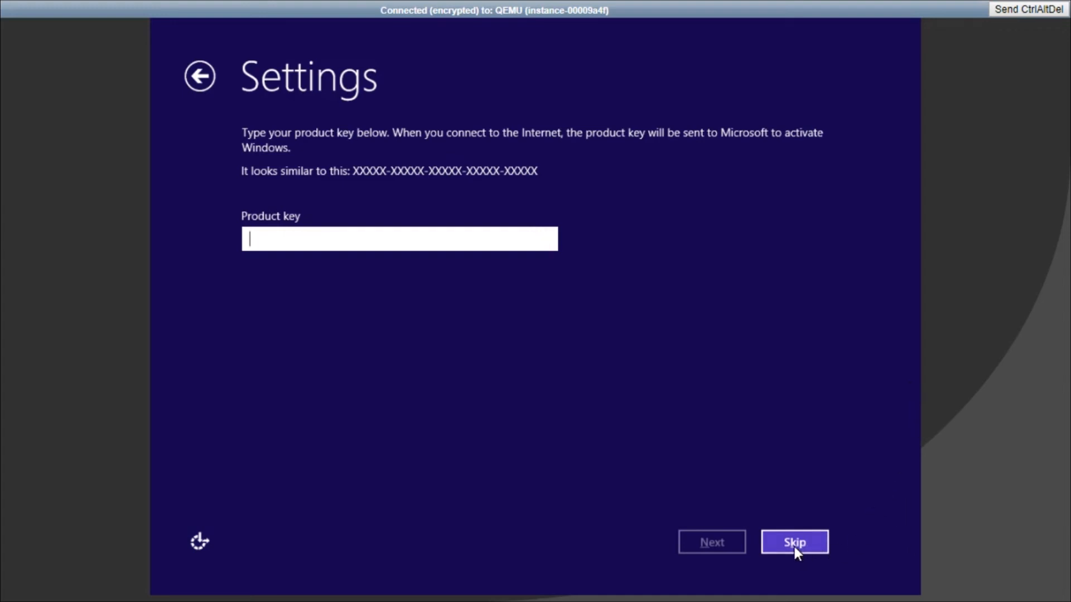
pyautogui.click(794, 542)
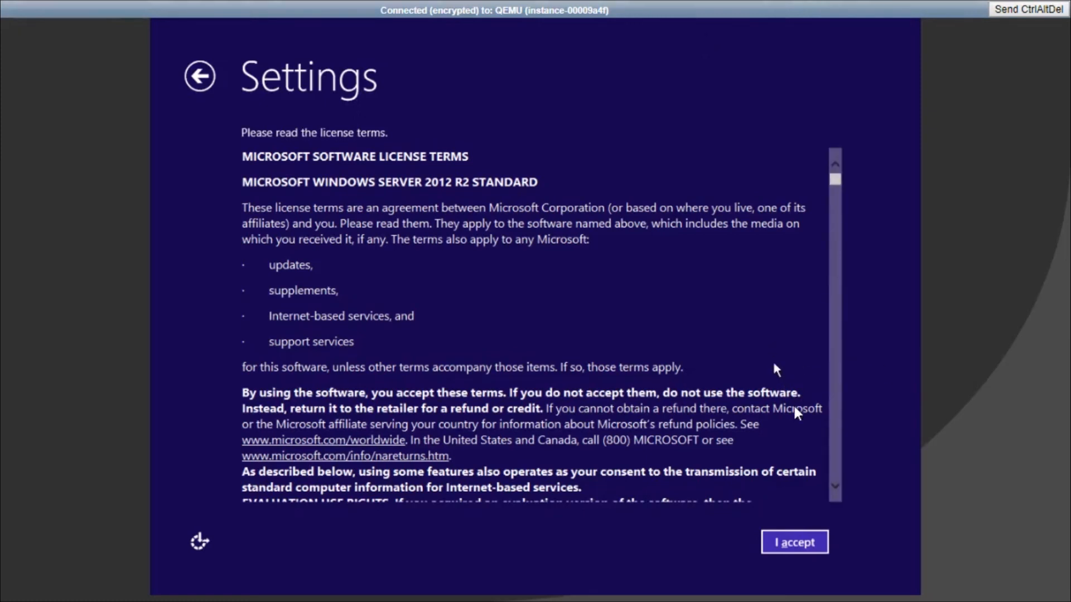
# - Accept the license and finish setup with the Administrator password
pyautogui.click(793, 542)
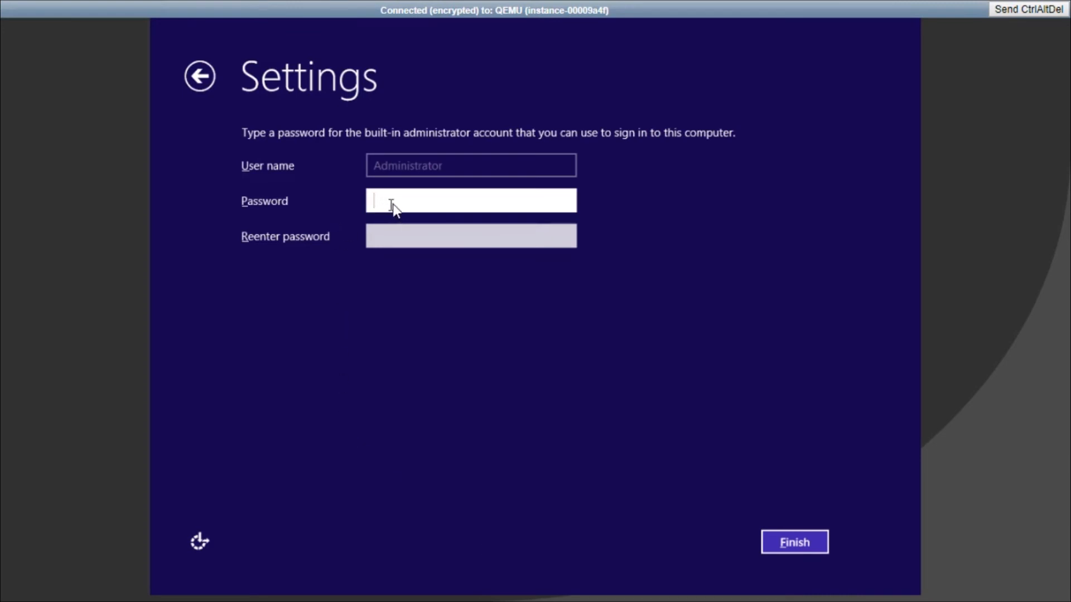
pyautogui.moveTo(394, 204)
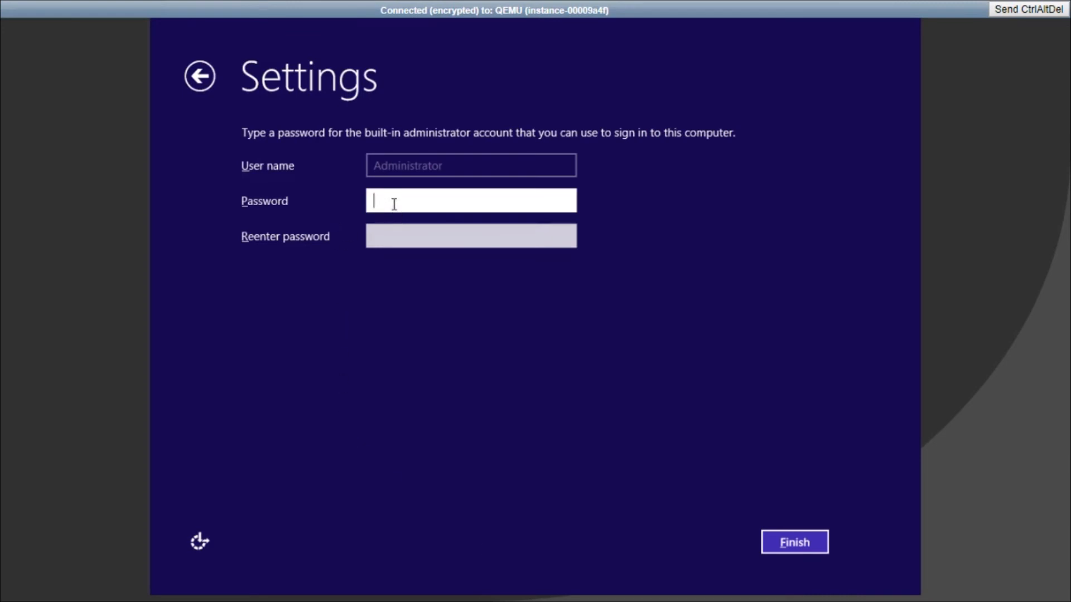
pyautogui.click(795, 542)
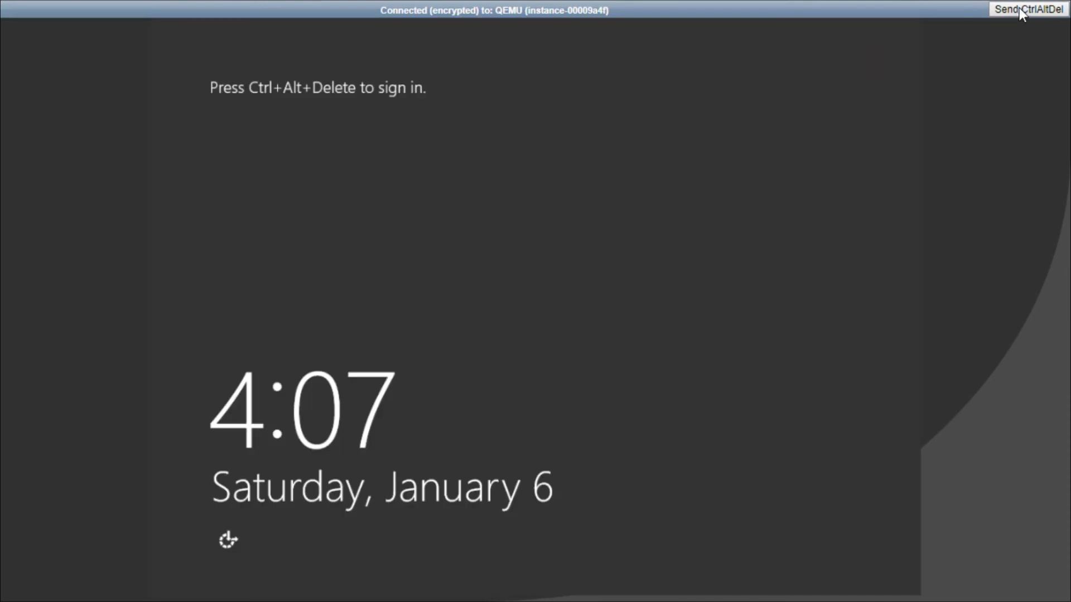
# - Send Ctrl+Alt+Del and sign in as Administrator to the Windows desktop
pyautogui.click(1027, 8)
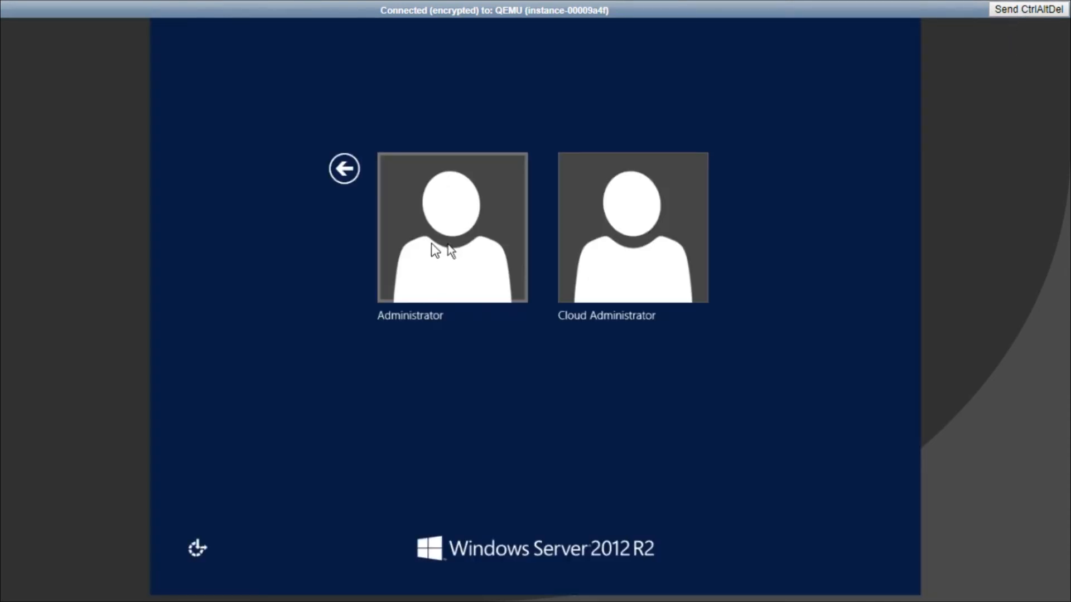
pyautogui.click(451, 229)
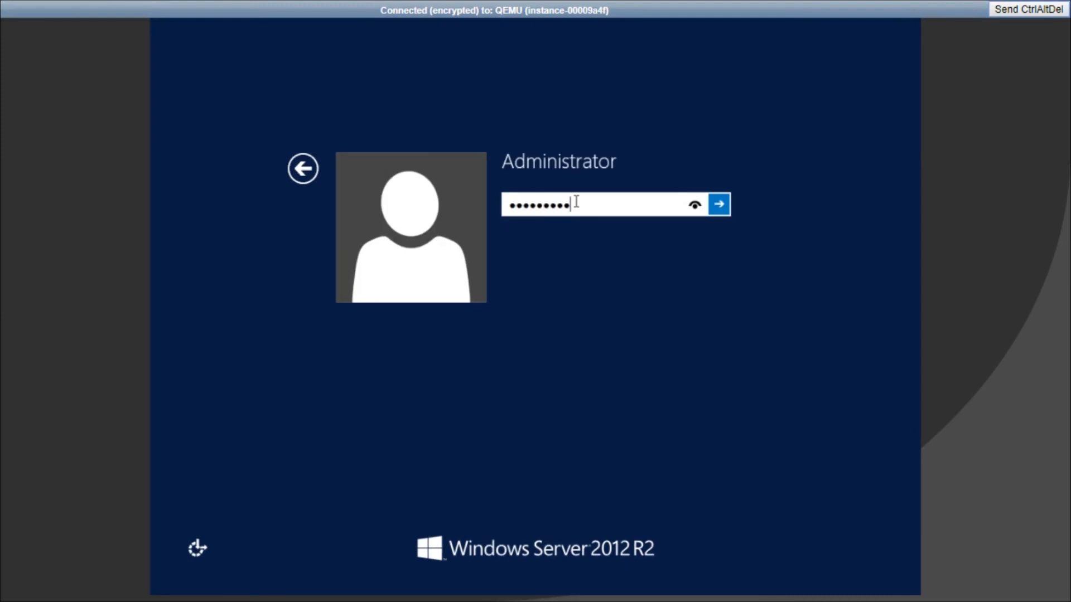
pyautogui.click(720, 204)
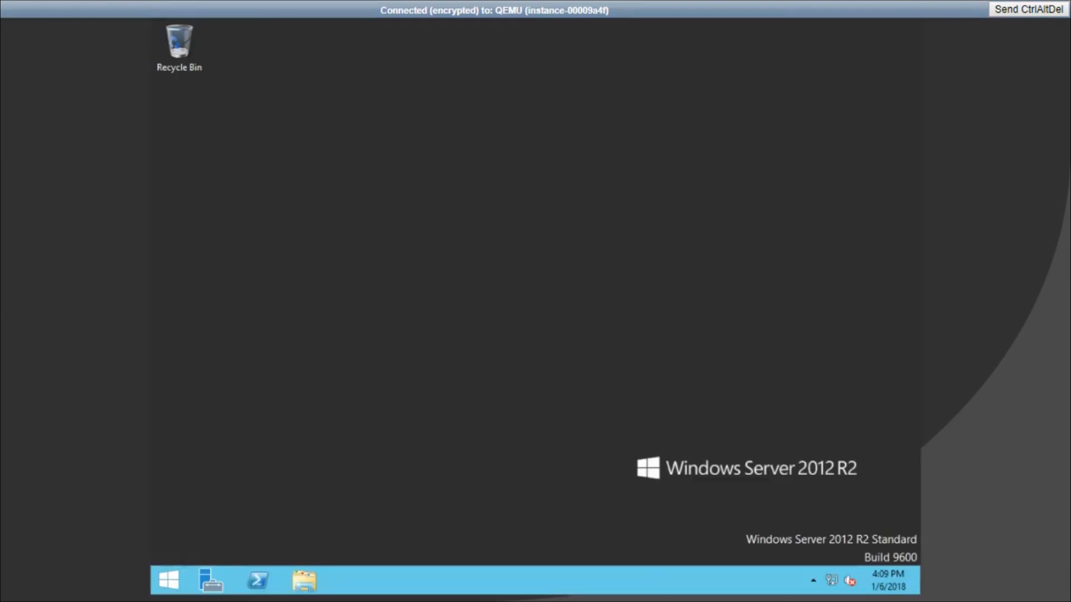
pyautogui.moveTo(750, 307)
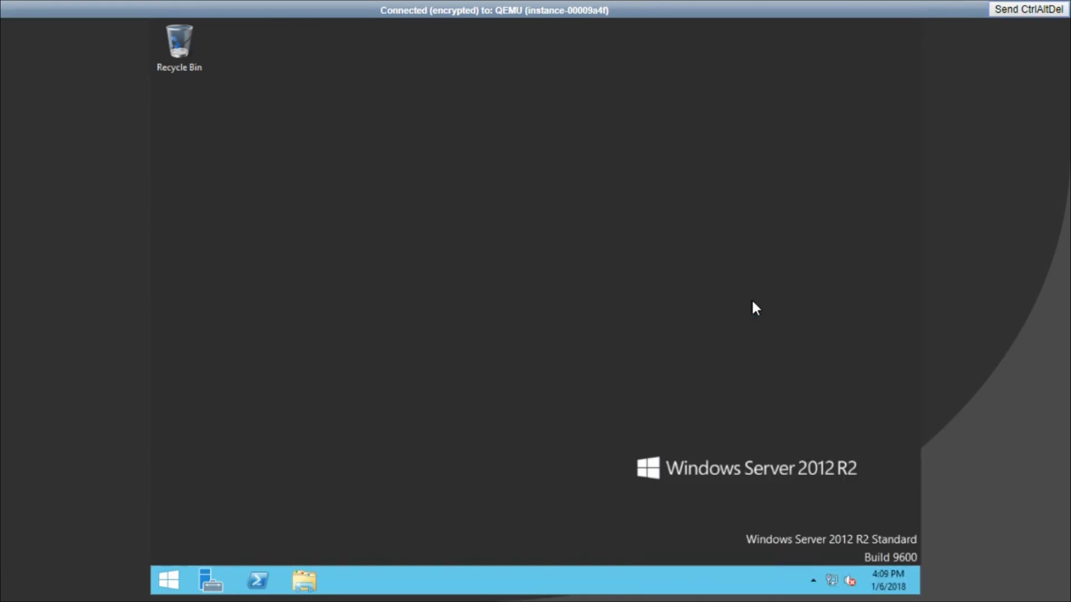